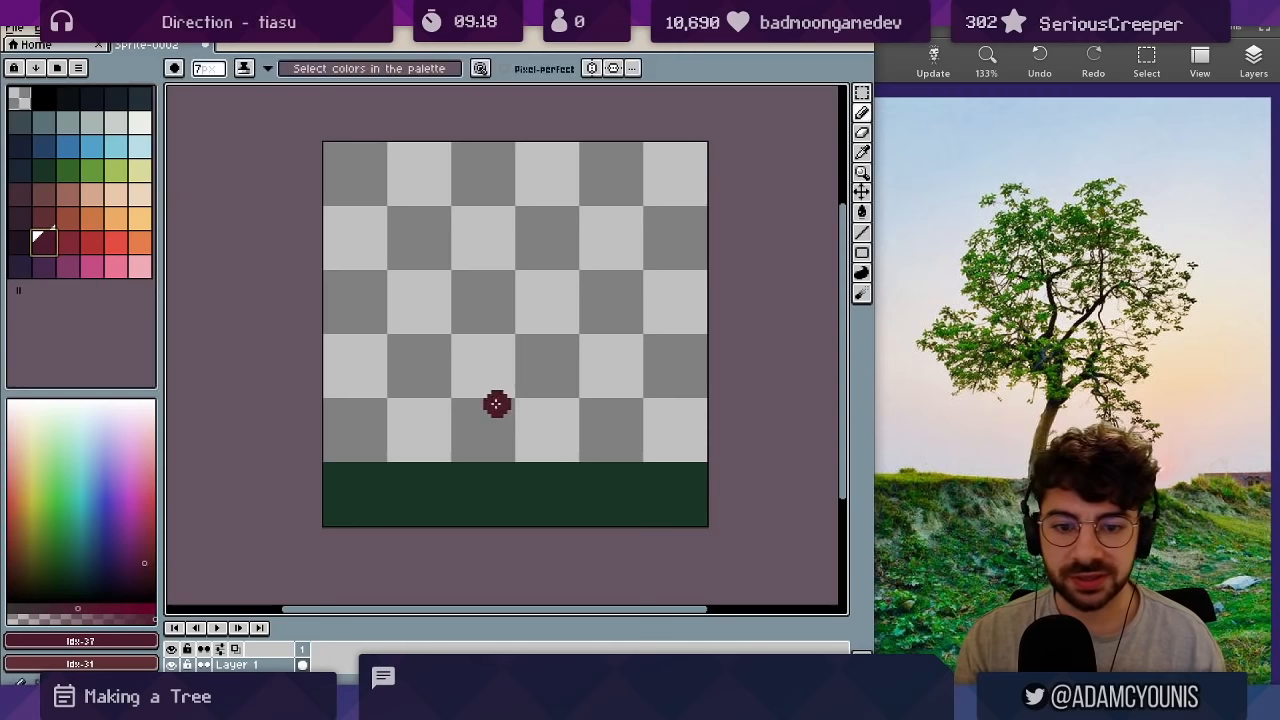
Sketch the tree's first pencil stroke above the dark green ground strip
{"action": "left_click_drag", "start_coordinate": [497, 404], "coordinate": [510, 460]}
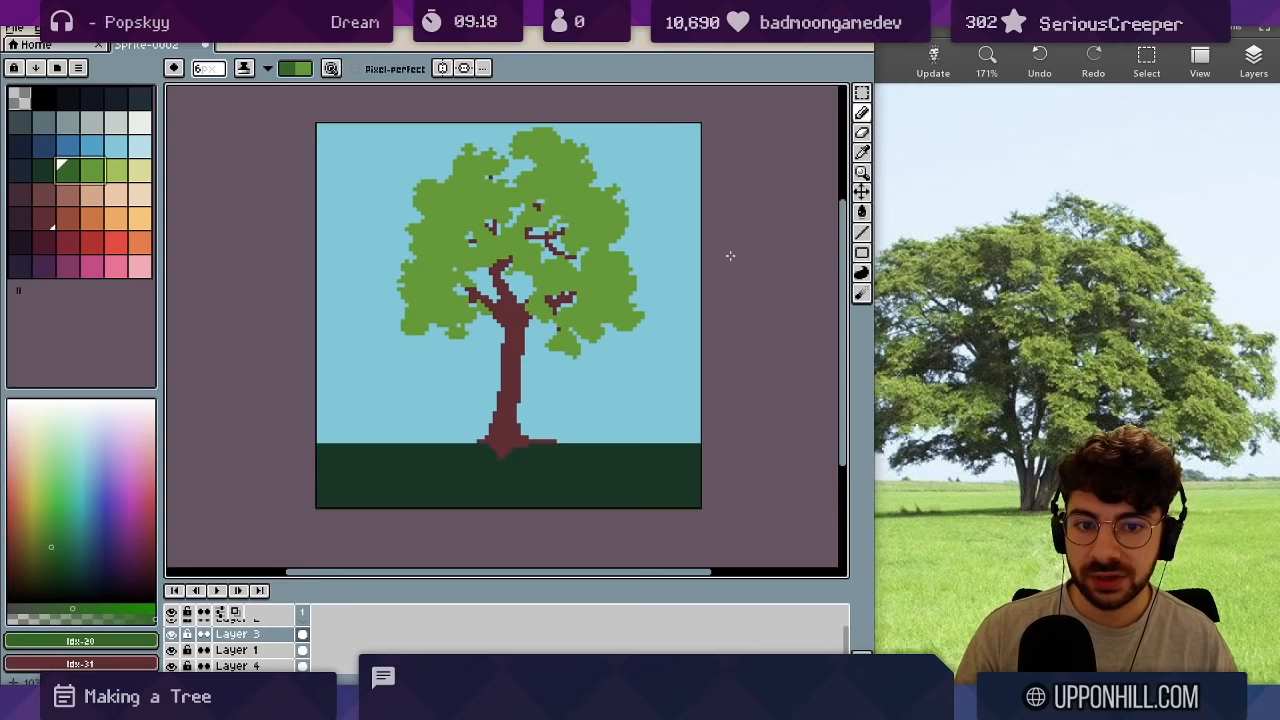
Choose the light green swatch and paint the leafy canopy over the trunk
{"action": "left_click", "coordinate": [465, 222]}
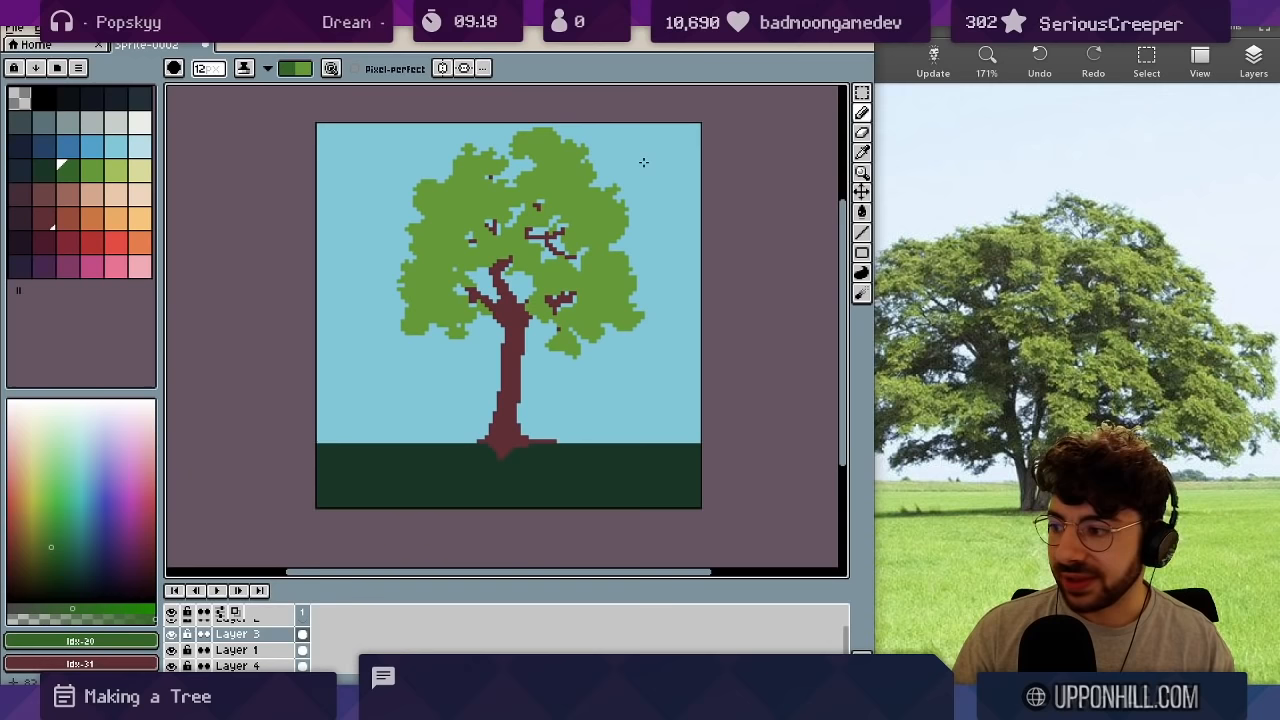
{"action": "mouse_move", "coordinate": [1020, 337]}
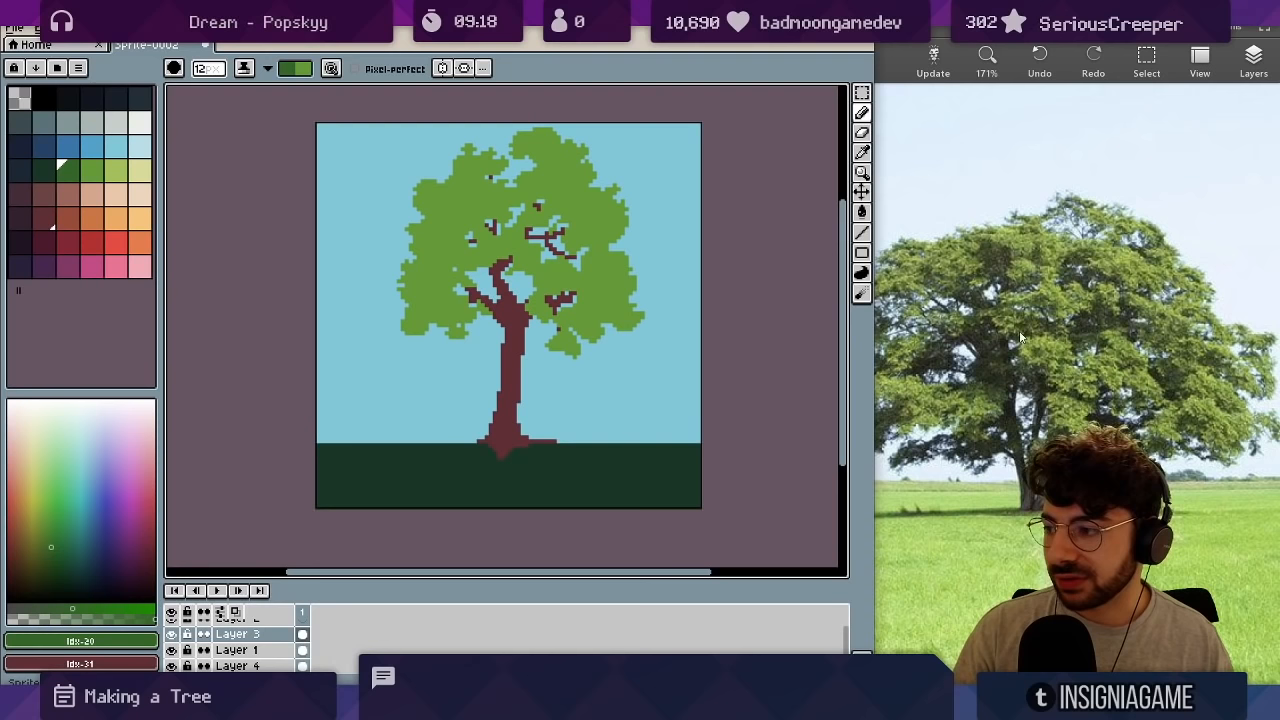
{"action": "left_click", "coordinate": [432, 289]}
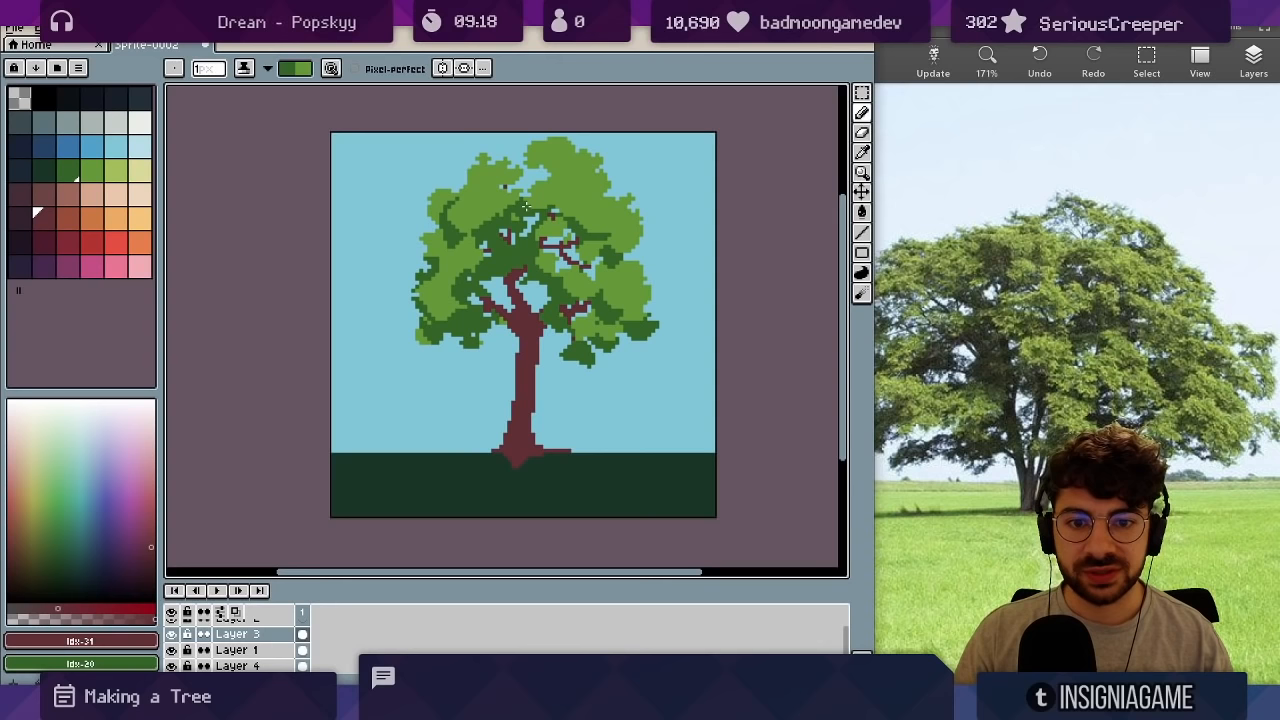
Pick the dark green colour and paint shadow clumps into the canopy
{"action": "left_click", "coordinate": [495, 245]}
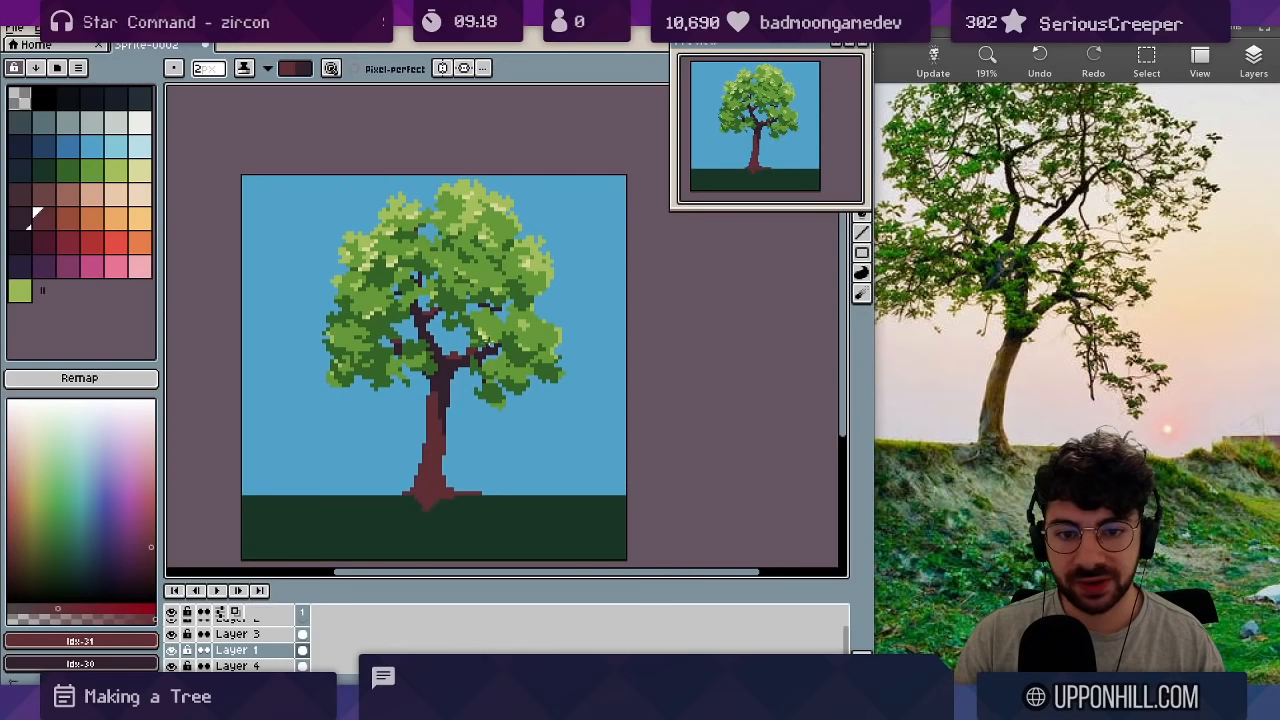
Paint a translucent green wash over the foliage on Layer 3
{"action": "left_click", "coordinate": [433, 478]}
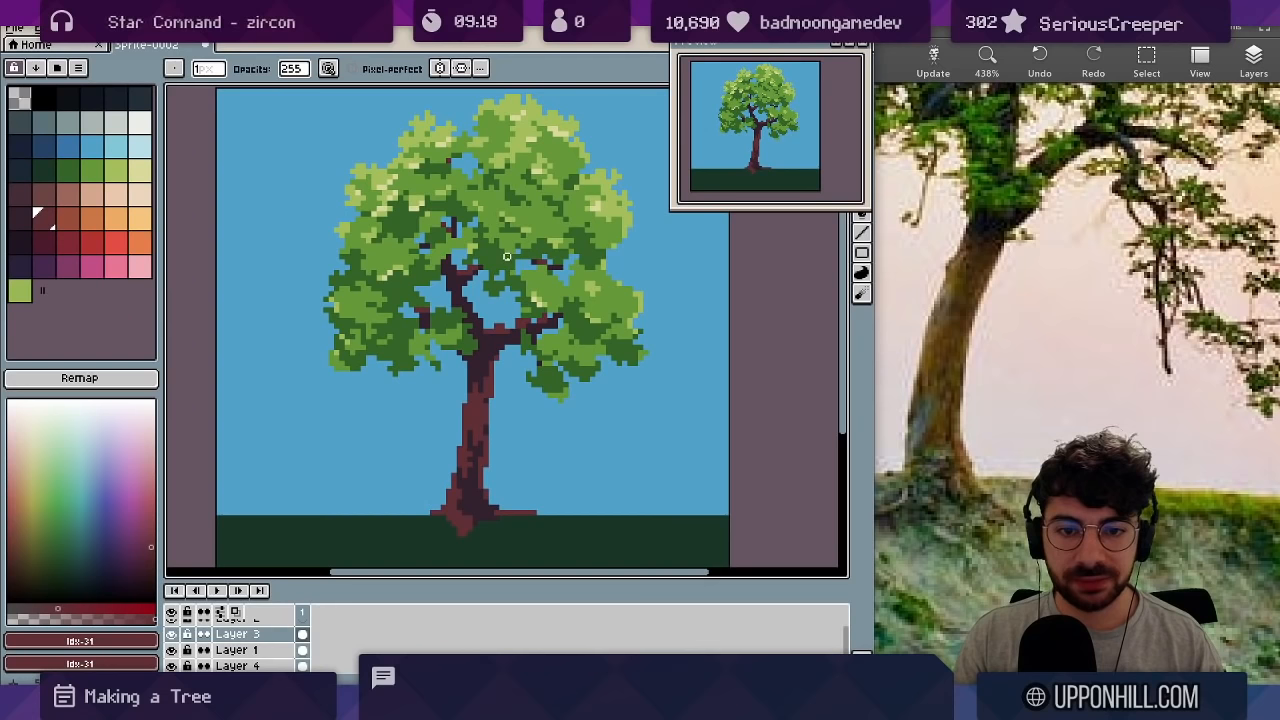
{"action": "left_click", "coordinate": [473, 200]}
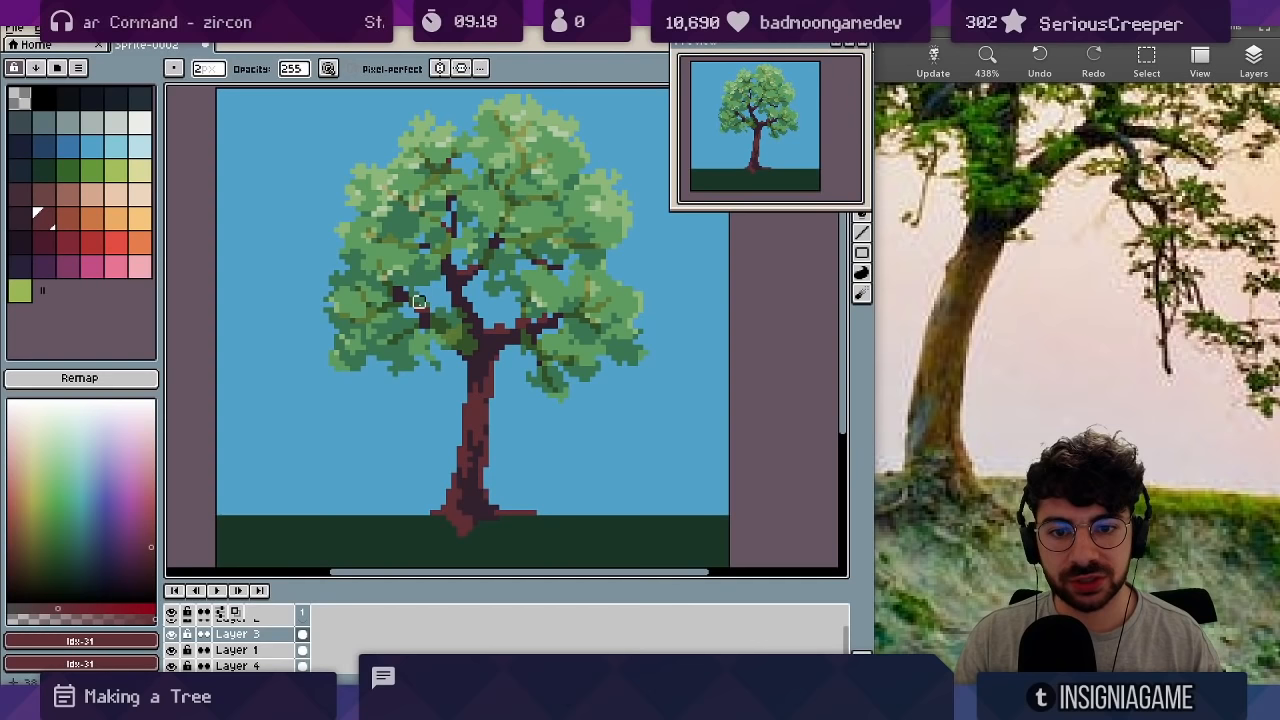
Adjust Layer 3's opacity in Layer Properties, then pick a new colour
{"action": "double_click", "coordinate": [238, 633]}
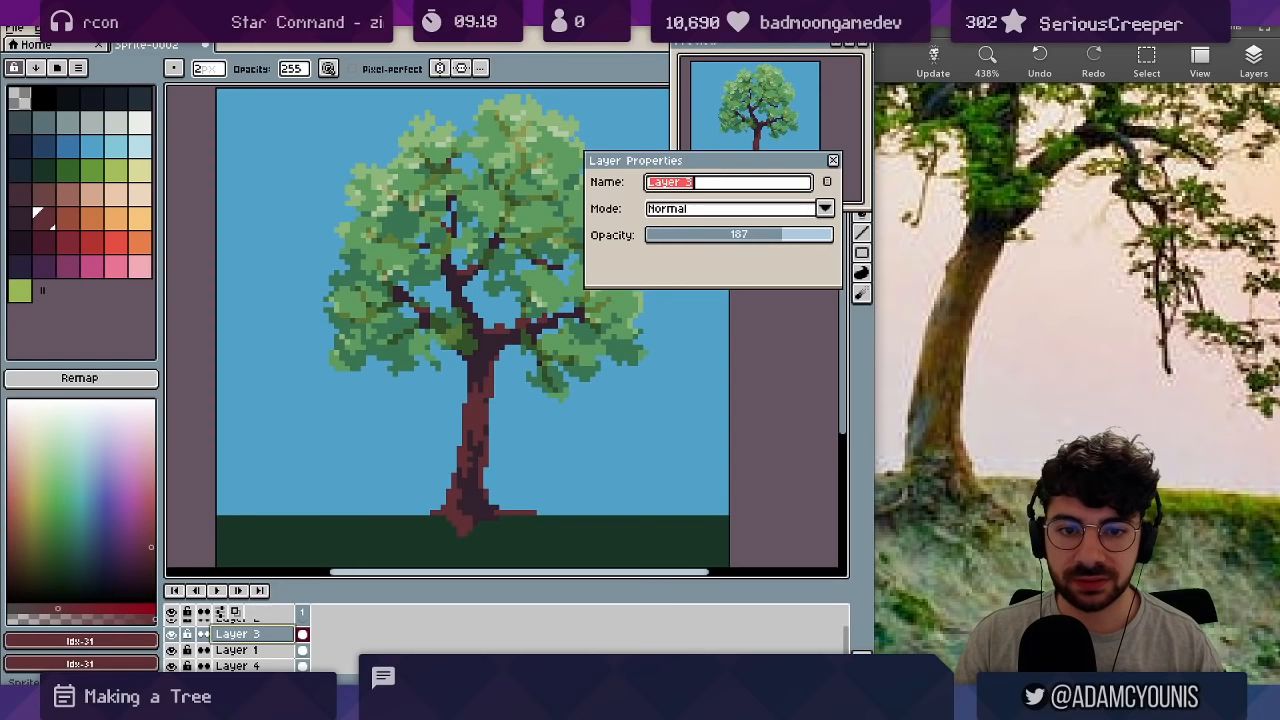
{"action": "left_click", "coordinate": [832, 160]}
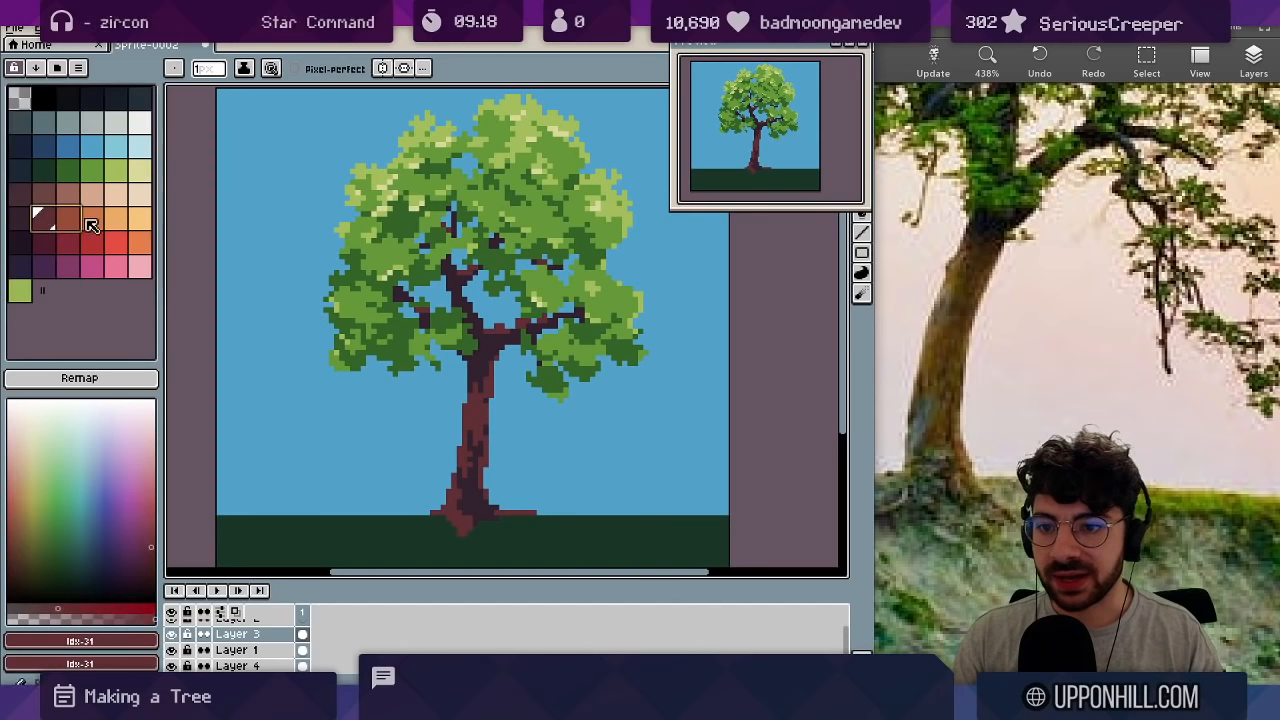
{"action": "left_click", "coordinate": [237, 649]}
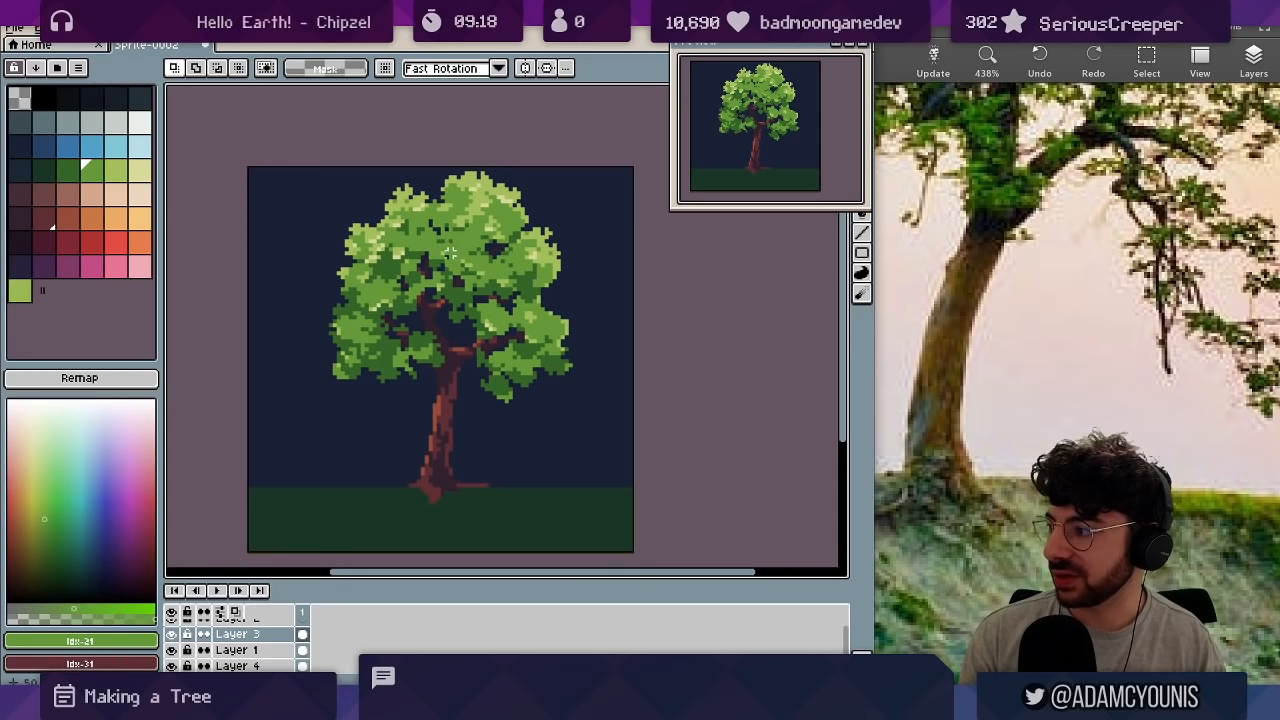
{"action": "left_click_drag", "start_coordinate": [410, 180], "coordinate": [575, 320]}
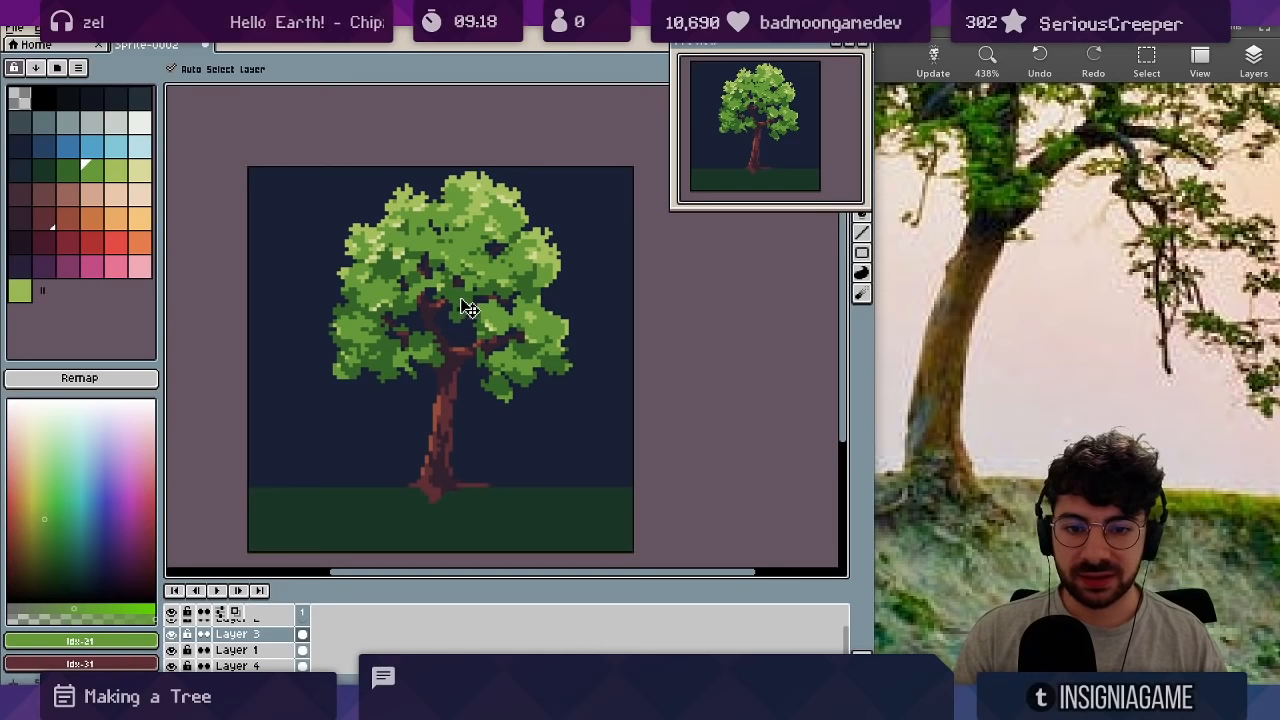
{"action": "left_click", "coordinate": [172, 634]}
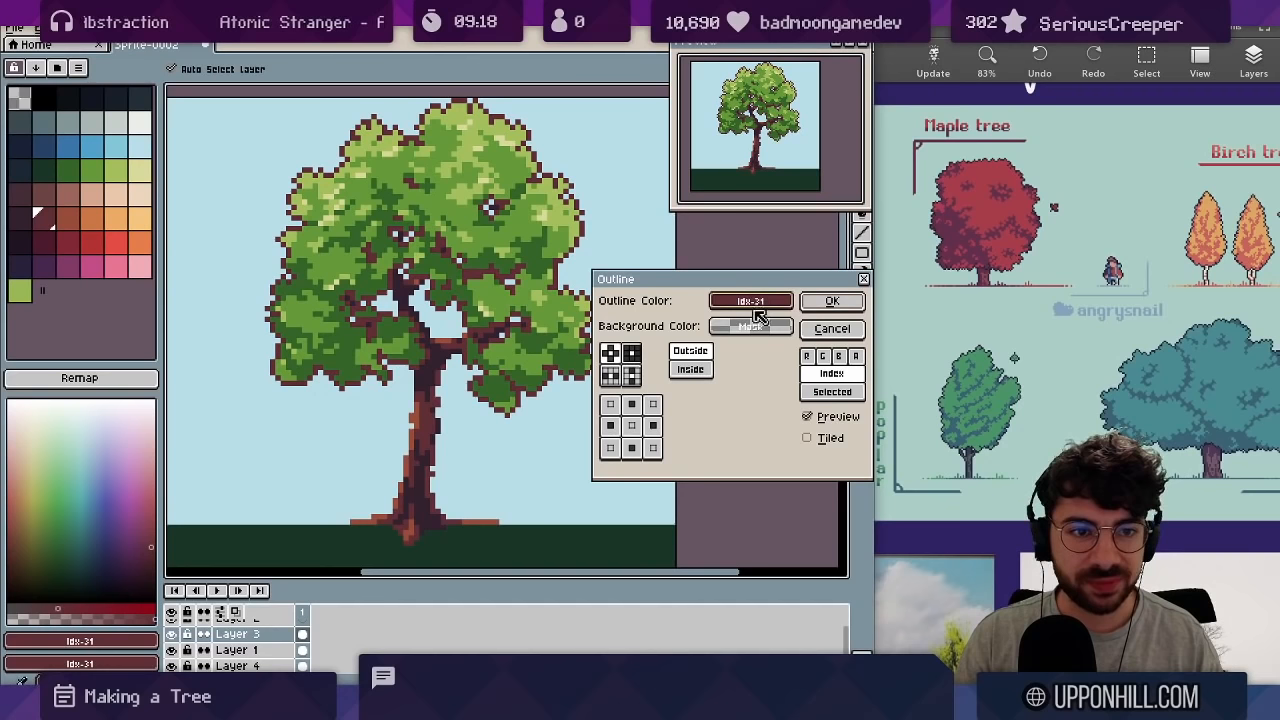
Preview a dark brown Outside outline around the tree with Outline FX
{"action": "left_click", "coordinate": [750, 300]}
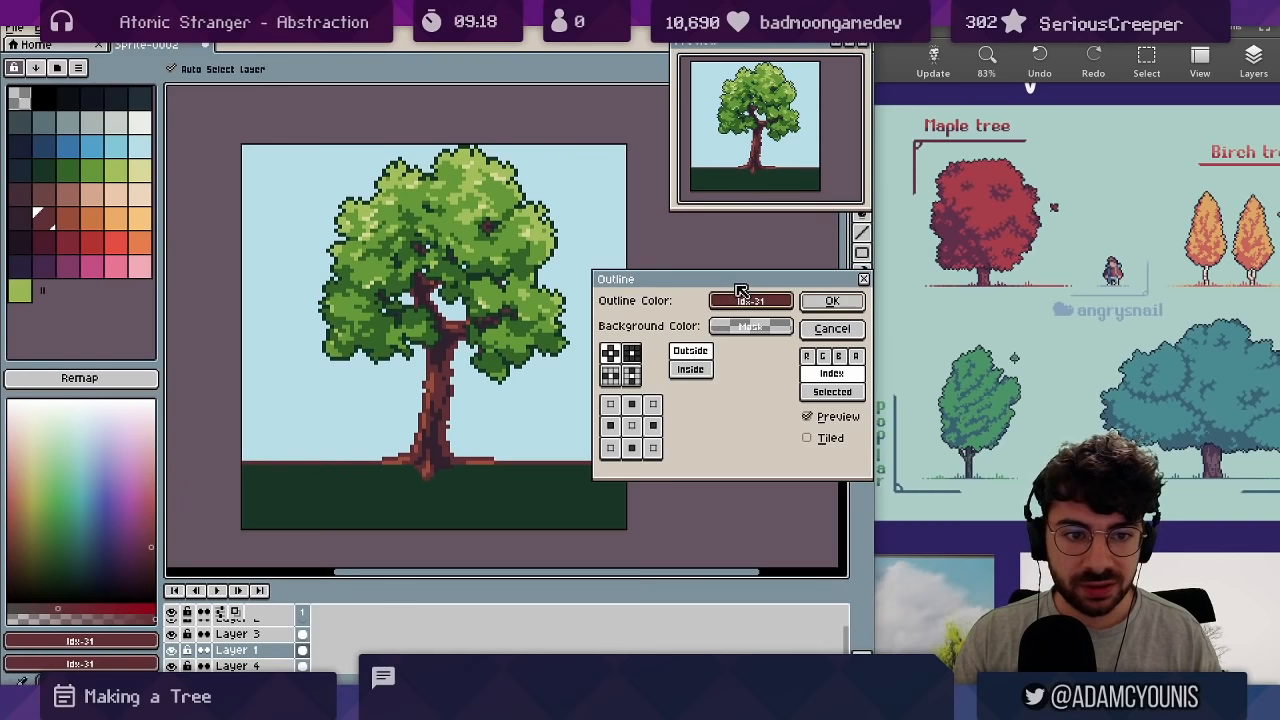
{"action": "left_click", "coordinate": [831, 301]}
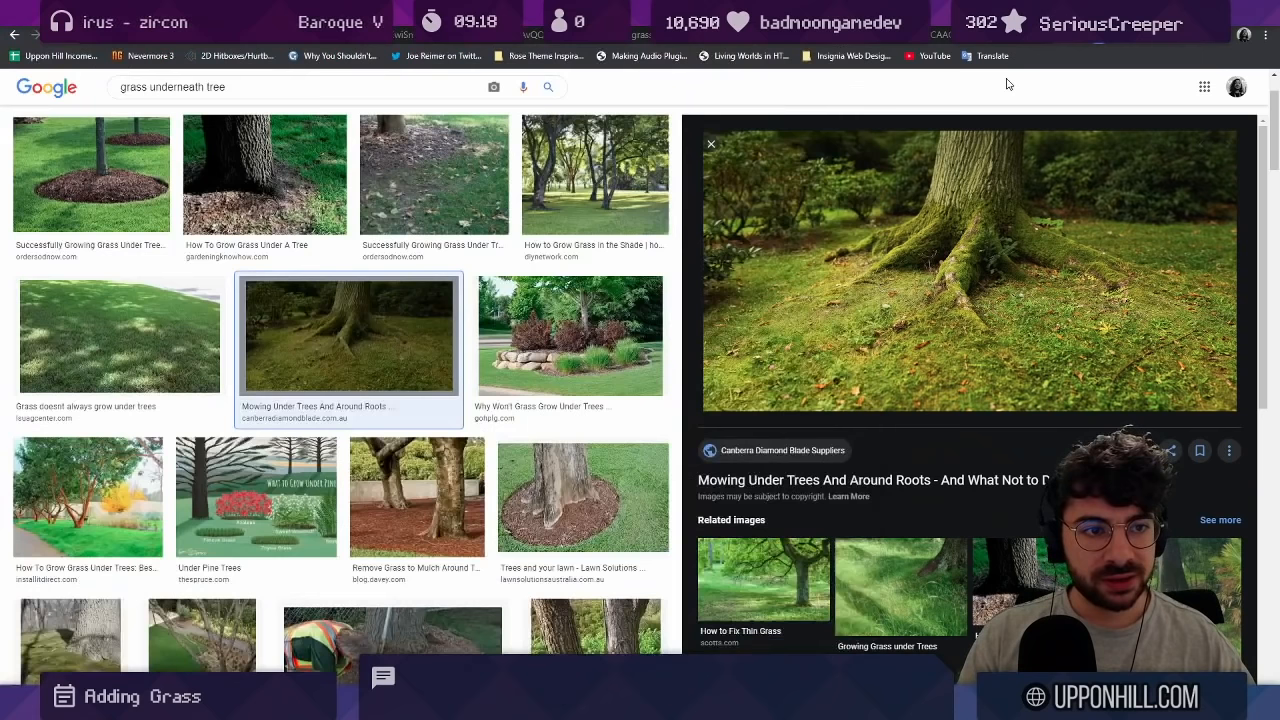
Search Google Images for 'top down pixel art'
{"action": "type", "text": "top down pixel art"}
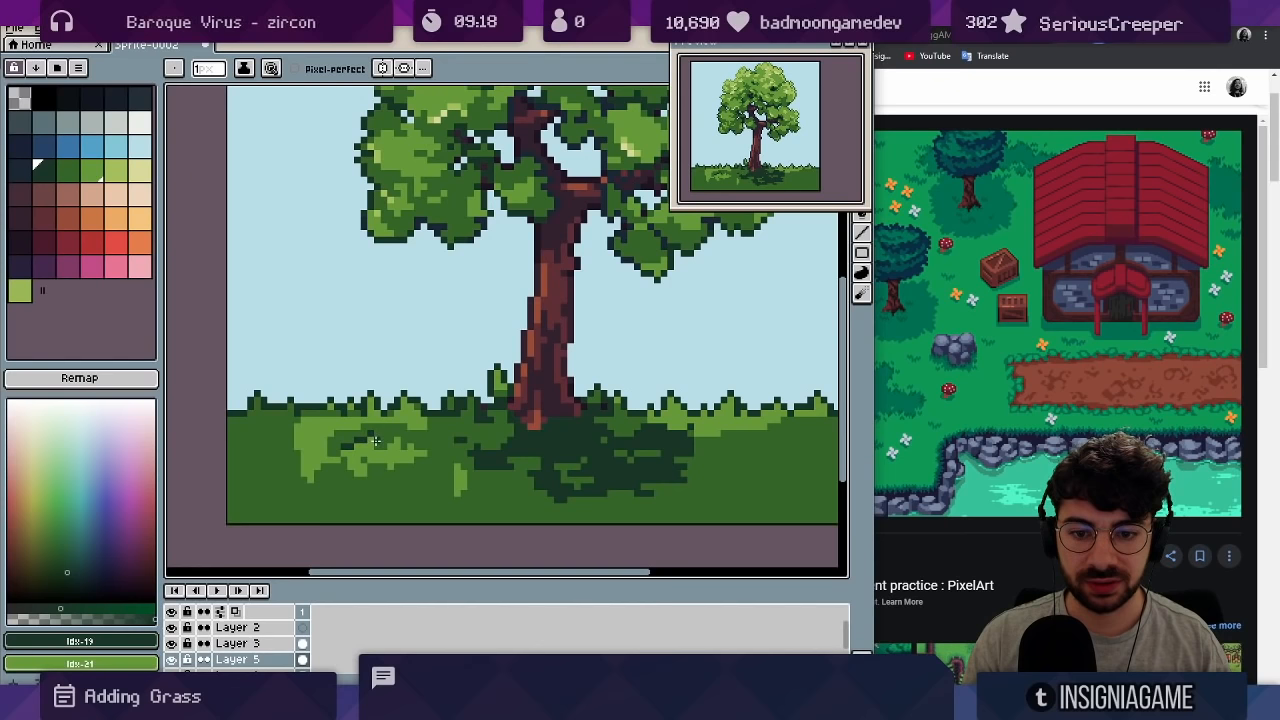
Paint a light green grass tuft and dark shading under the tree
{"action": "left_click", "coordinate": [375, 440]}
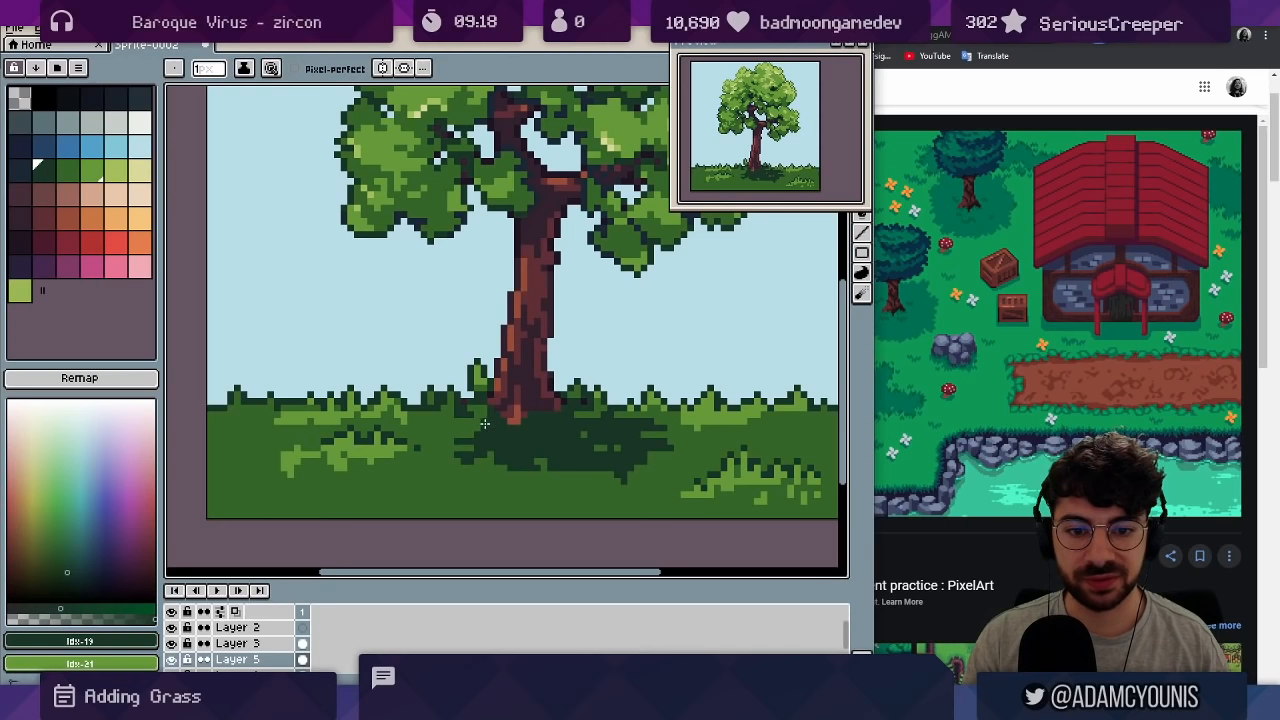
{"action": "left_click", "coordinate": [430, 467]}
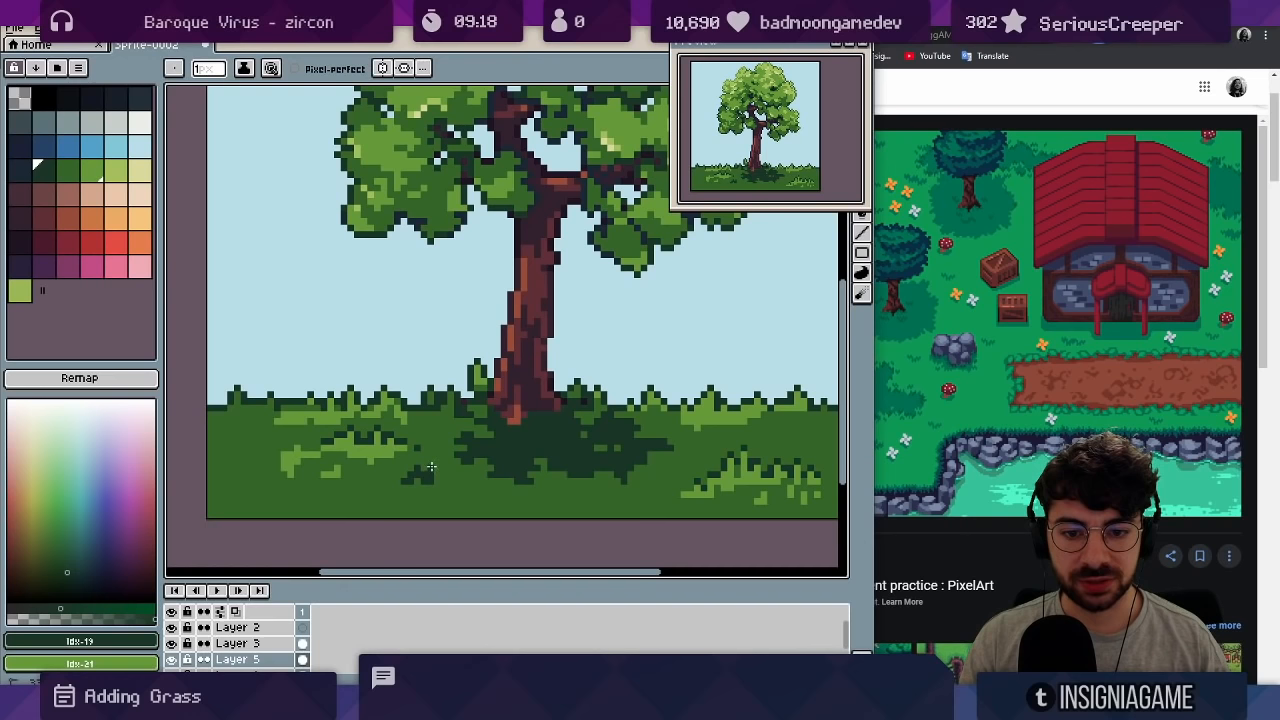